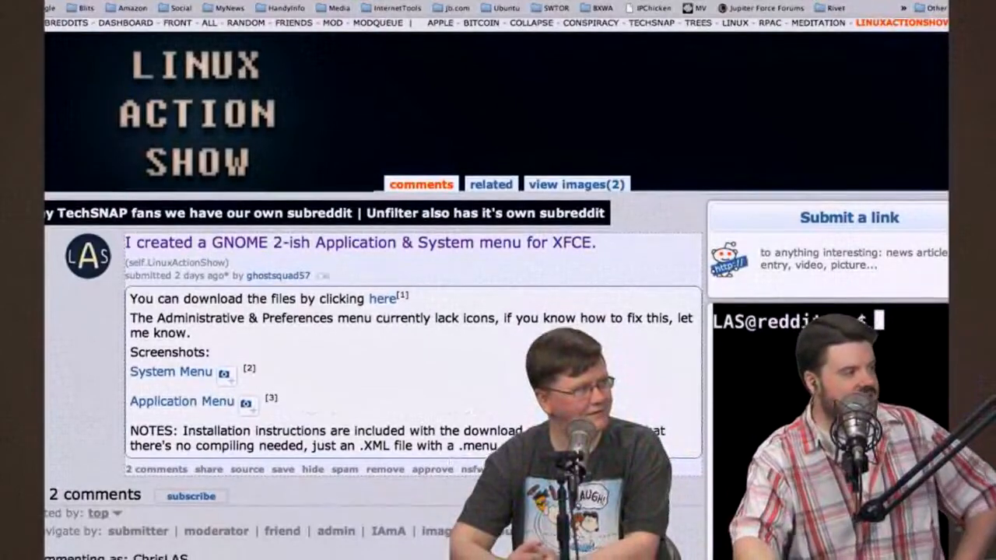
Show the Application Menu screenshot inline within the XFCE menu post.
{"action": "scroll", "scroll_direction": "down", "scroll_amount": 3}
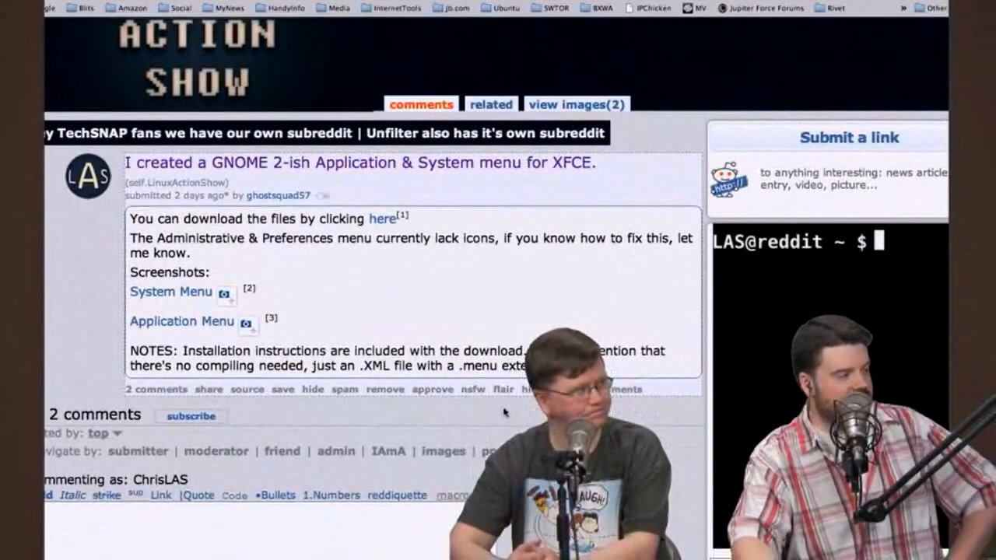
{"action": "scroll", "scroll_direction": "down", "scroll_amount": 3}
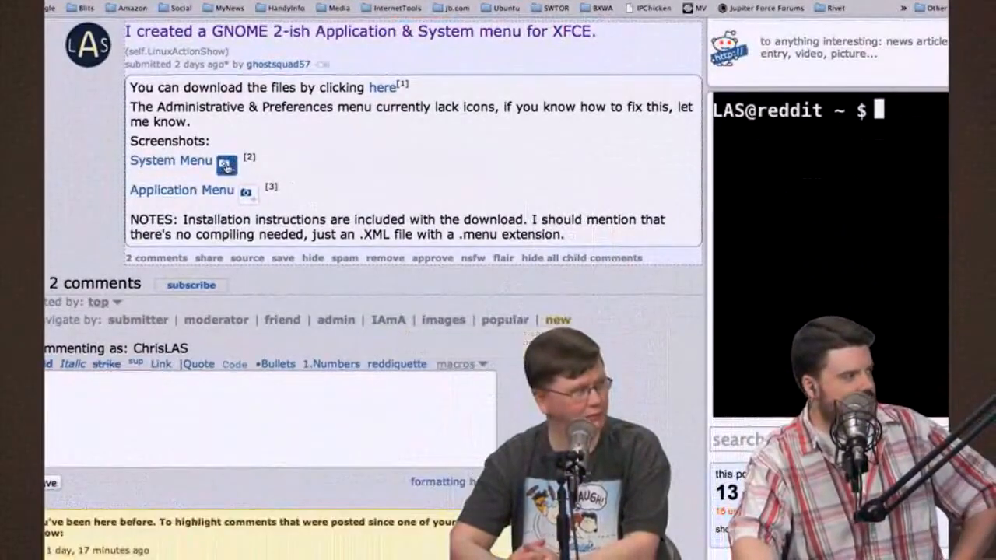
{"action": "left_click", "coordinate": [228, 165]}
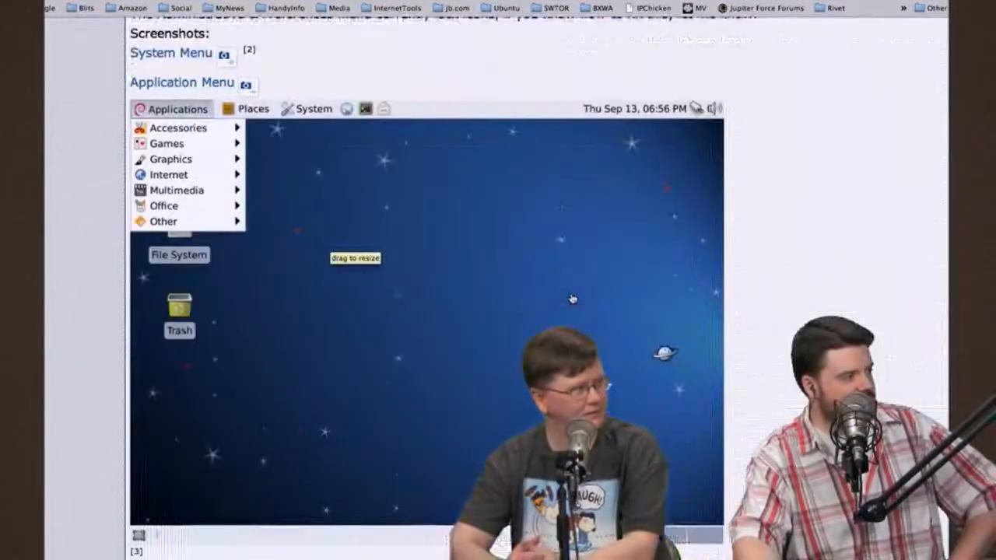
{"action": "scroll", "scroll_direction": "down", "scroll_amount": 3}
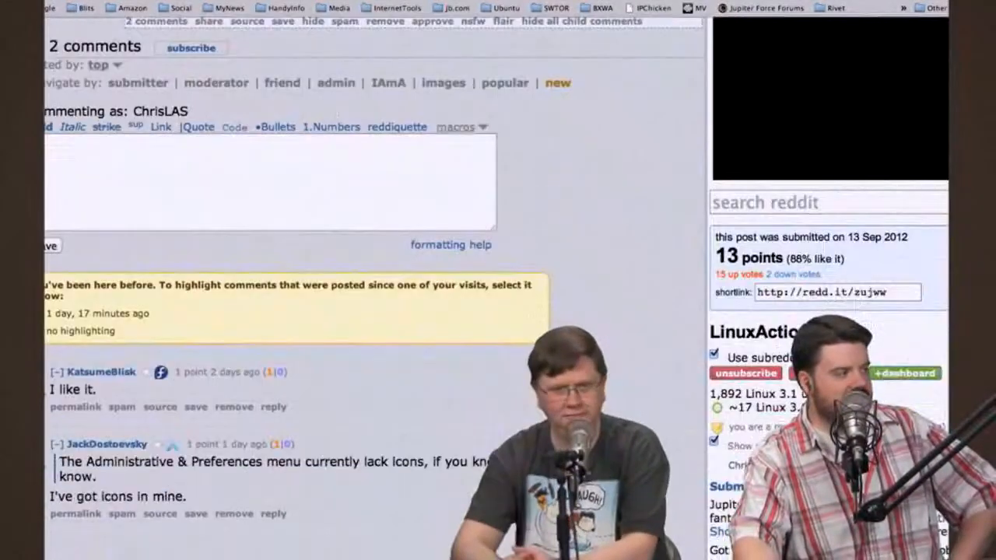
{"action": "scroll", "scroll_direction": "up", "scroll_amount": 3}
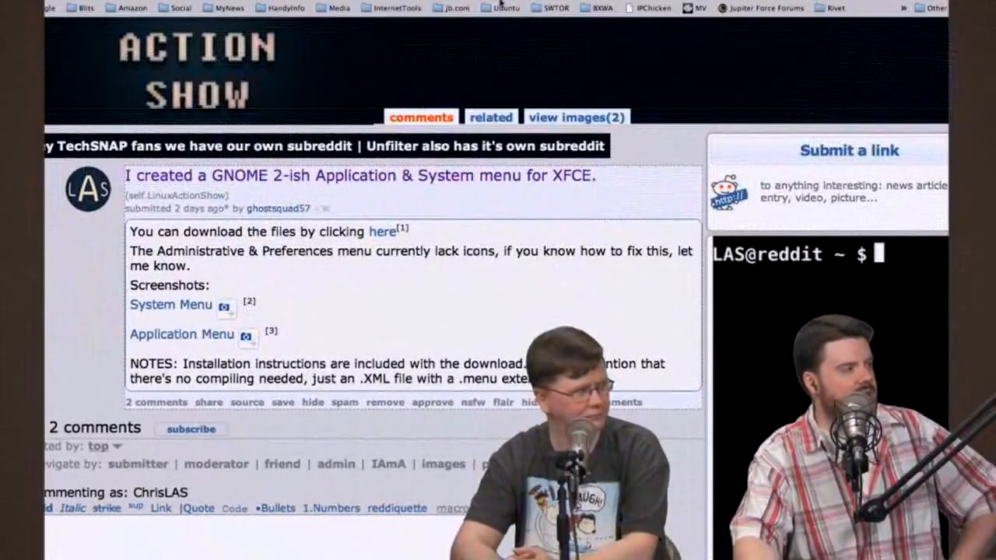